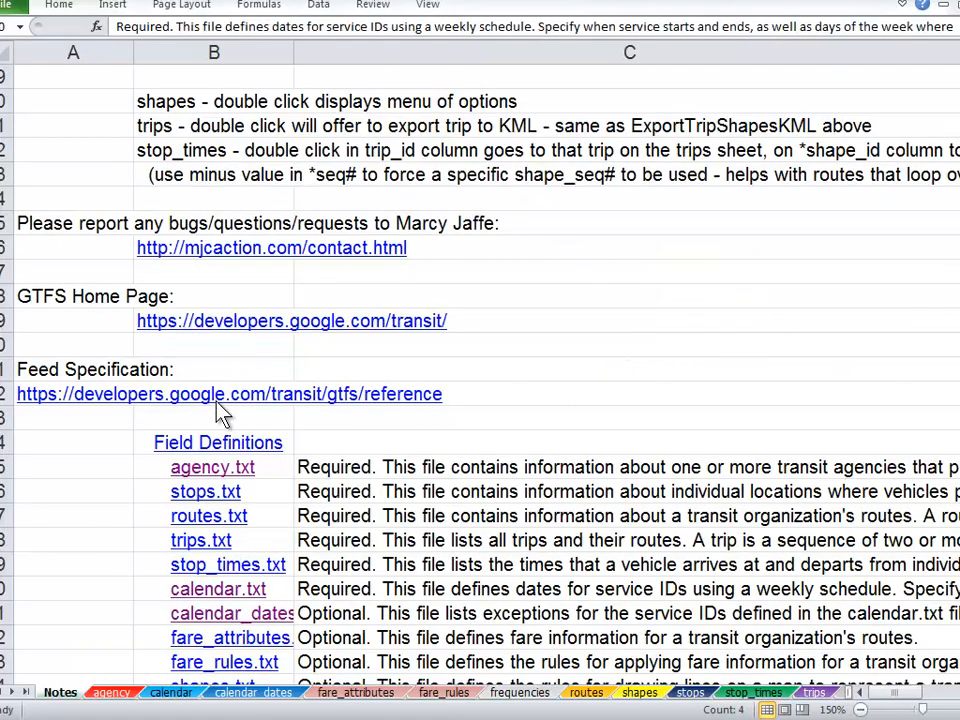
mouse_move(167, 602)
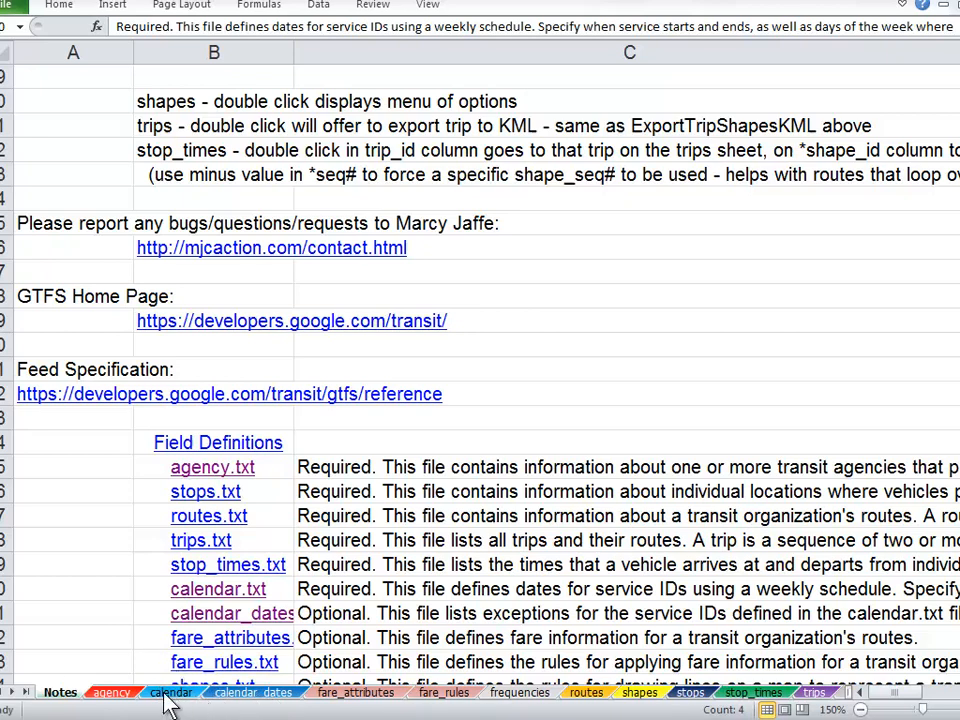
Step: Switch to the calendar sheet and check the weekday_school end date 20140610
left_click(171, 692)
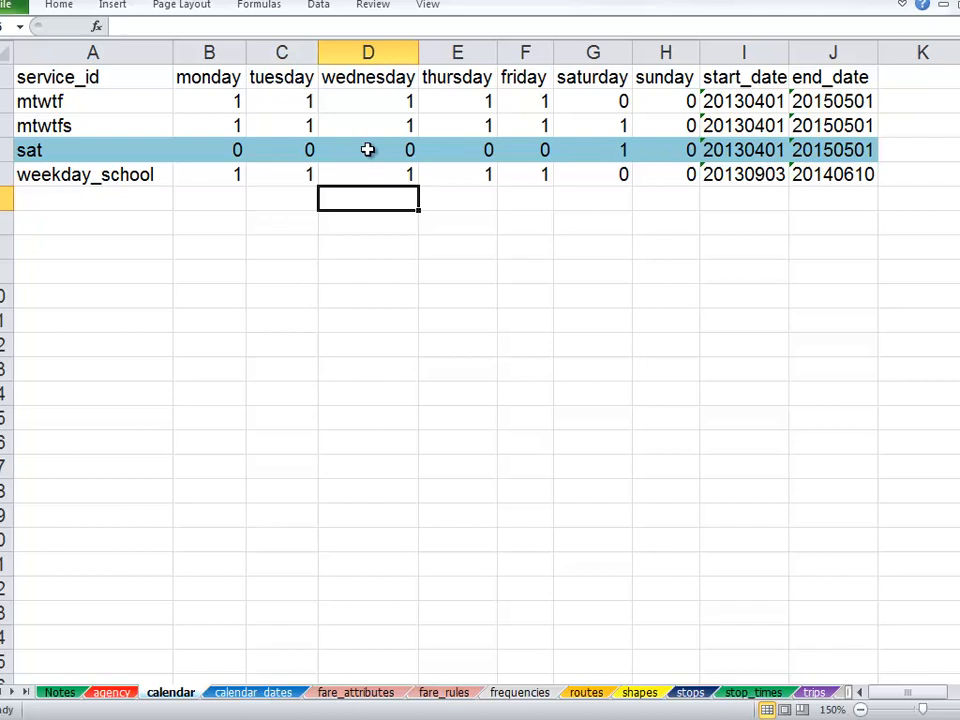
mouse_move(175, 157)
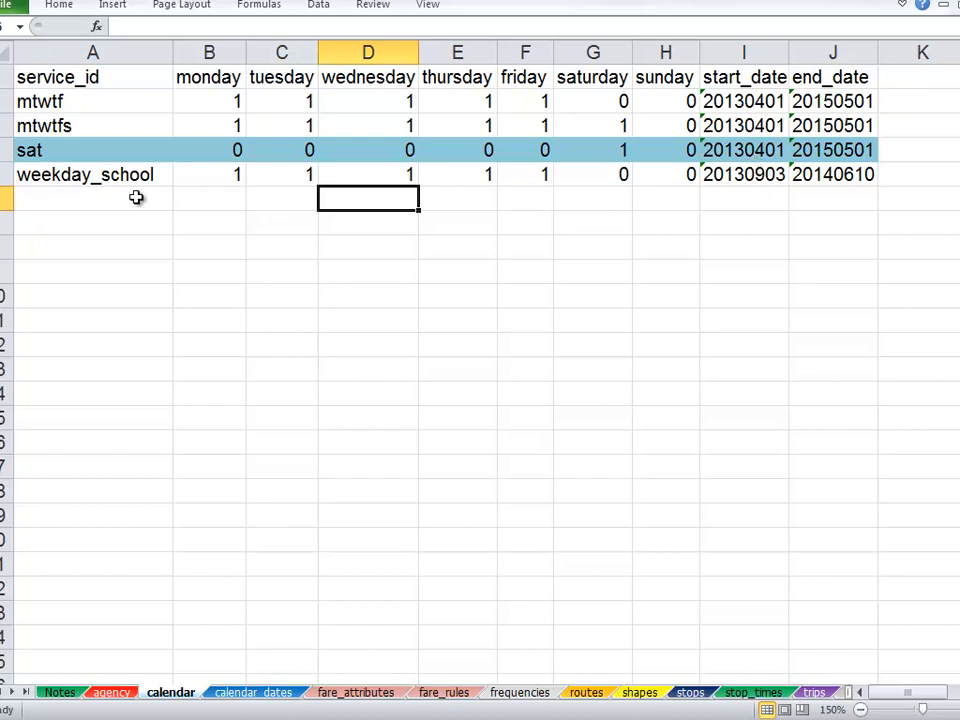
left_click(744, 174)
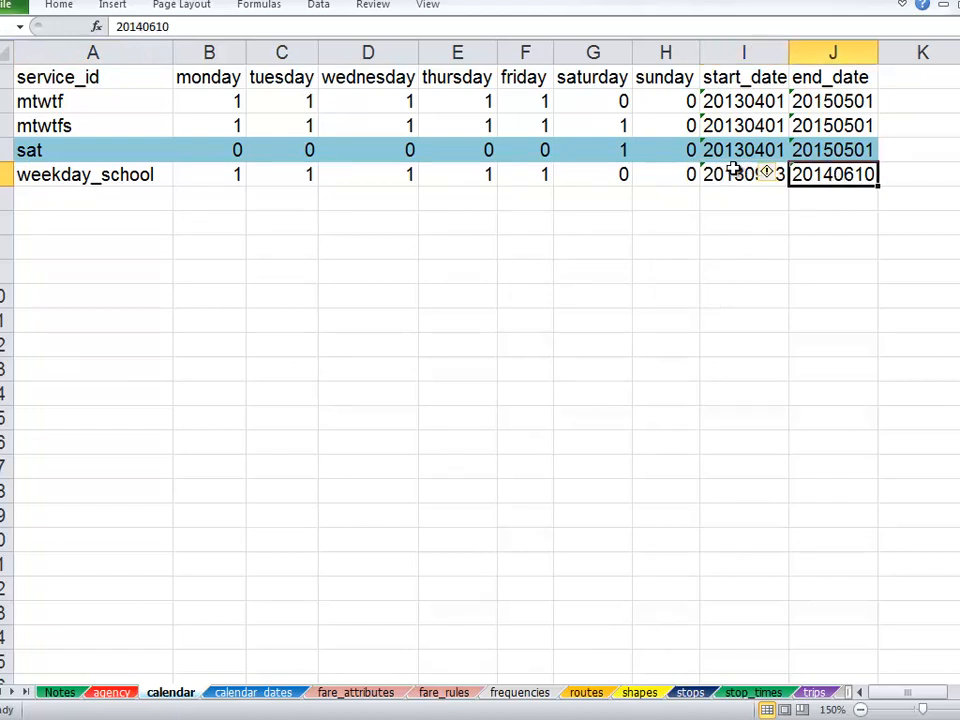
mouse_move(613, 364)
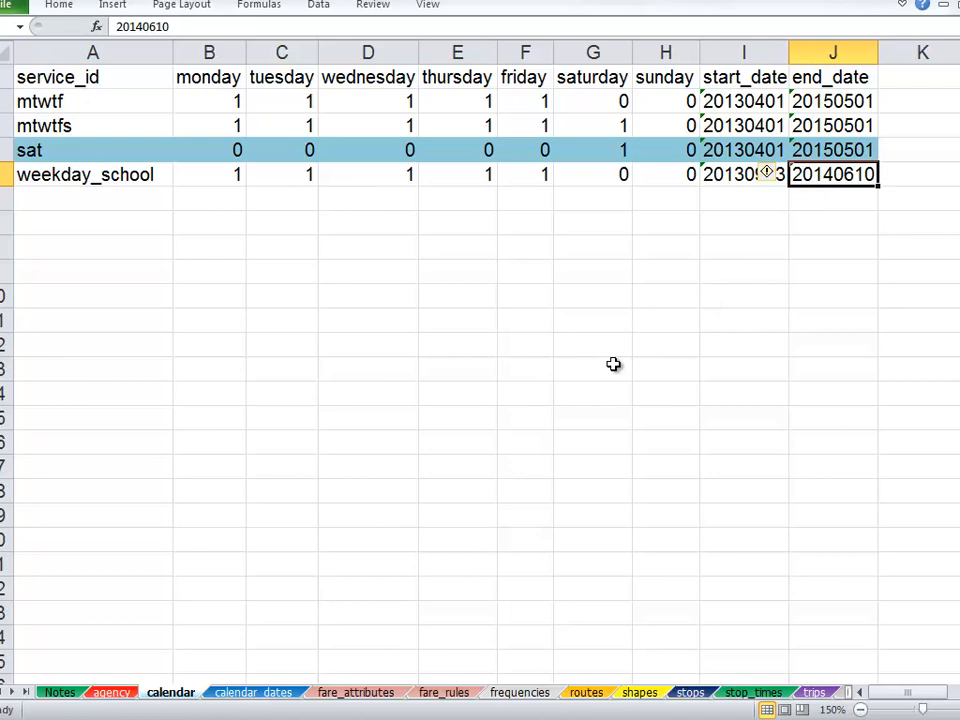
mouse_move(253, 692)
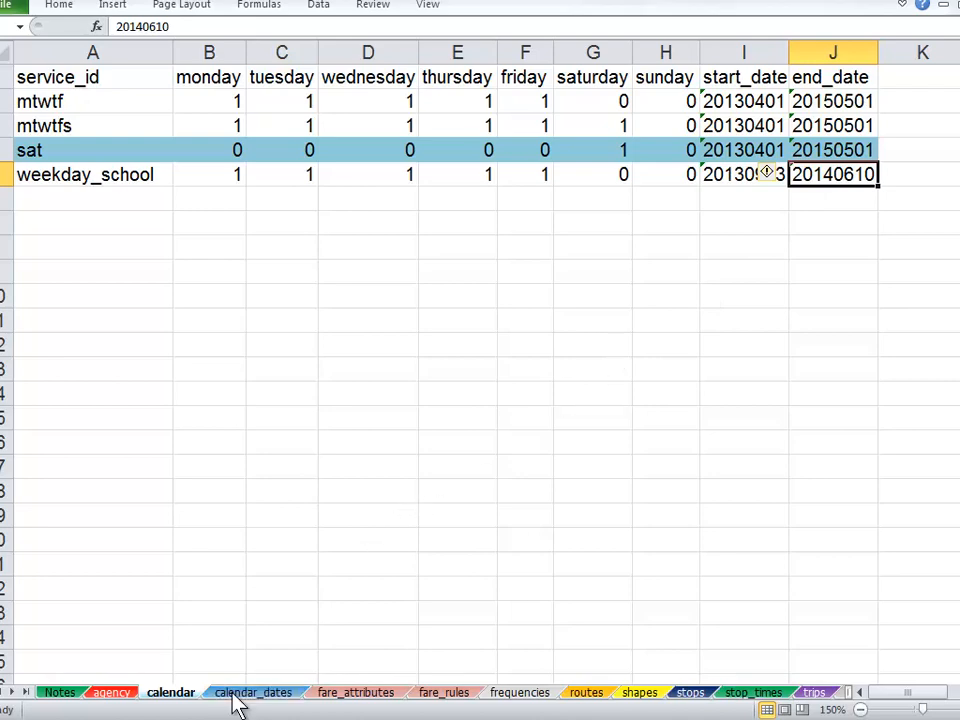
Step: Show calendar_dates and point out holidays 20130527, 20130704, 20130902 and 20131128
left_click(253, 692)
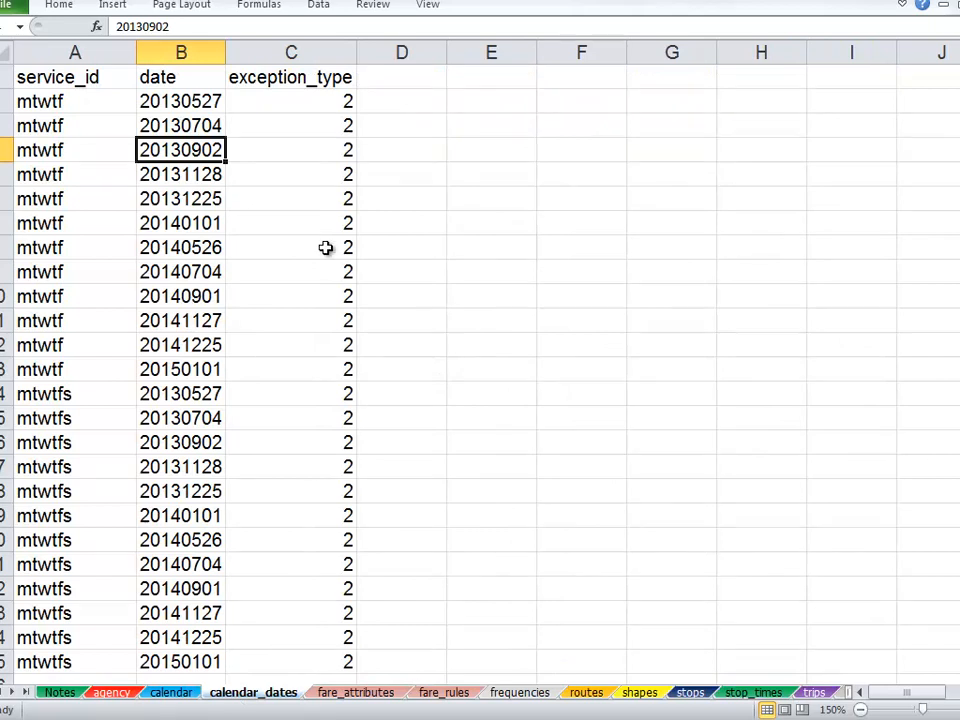
left_click(180, 101)
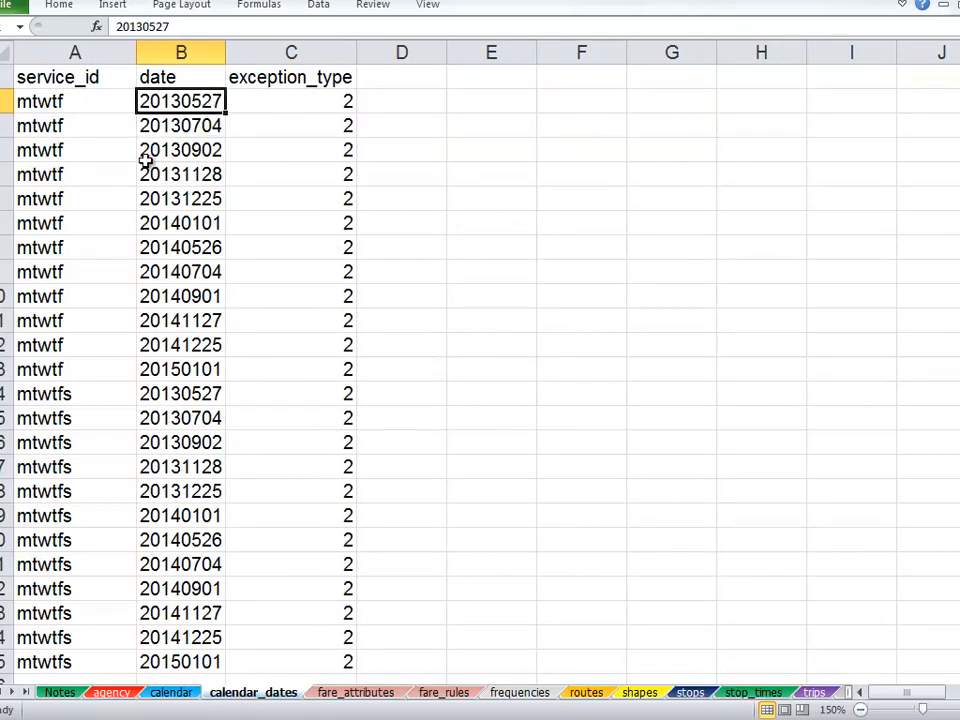
left_click(181, 125)
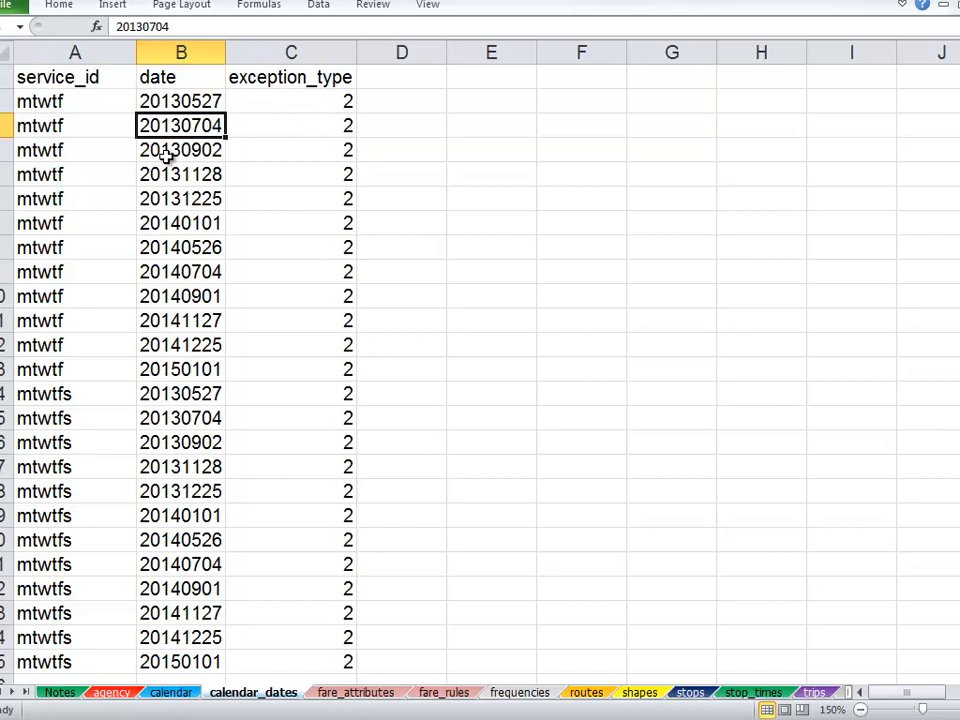
left_click(181, 150)
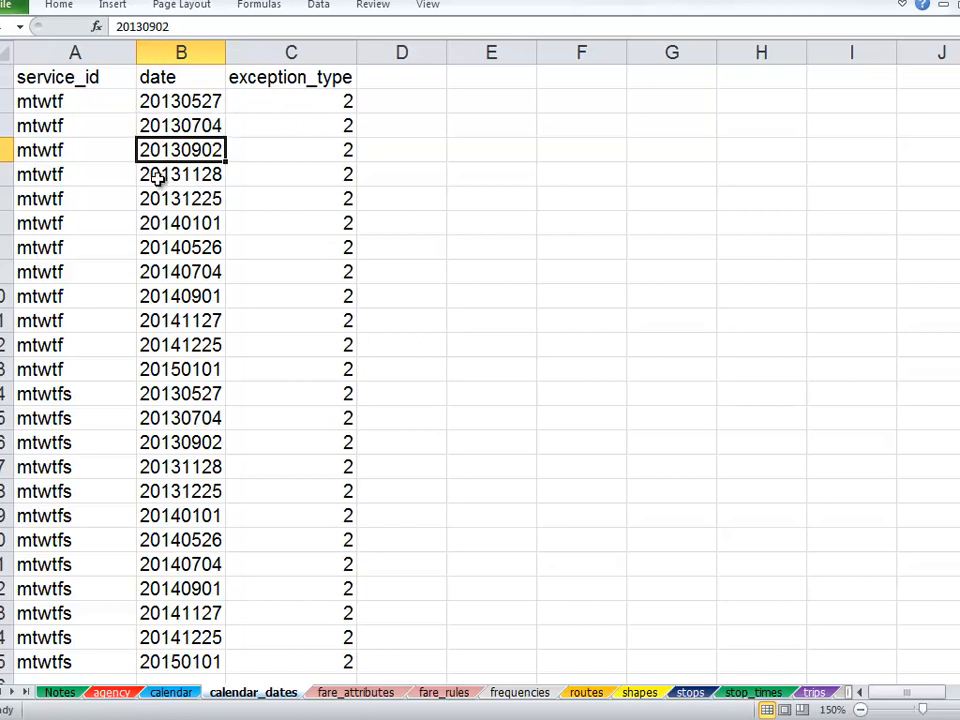
left_click(180, 198)
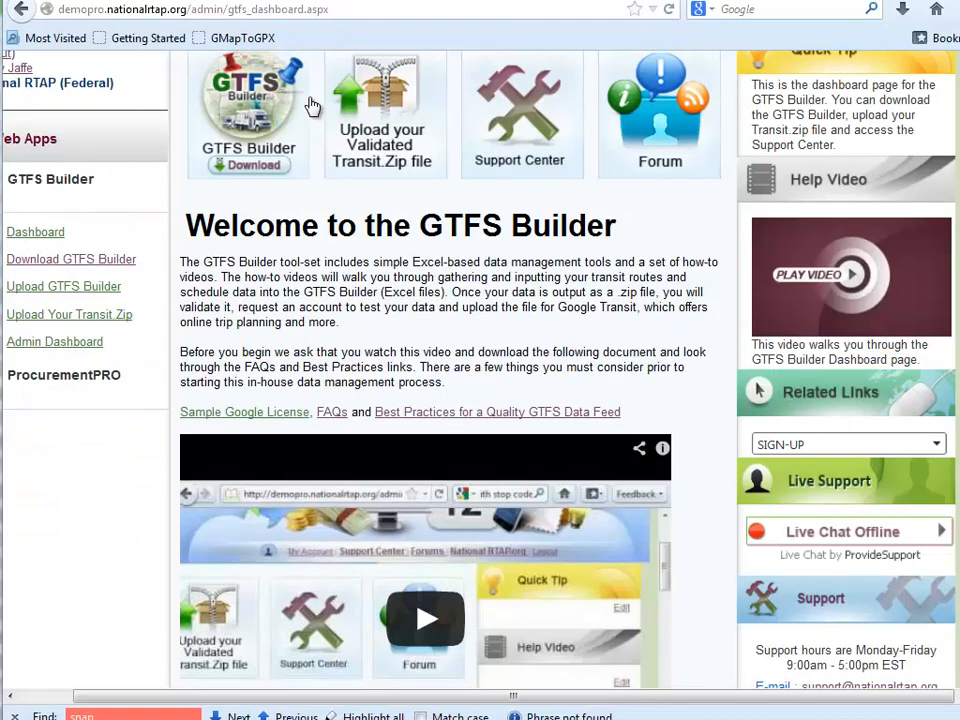
mouse_move(308, 118)
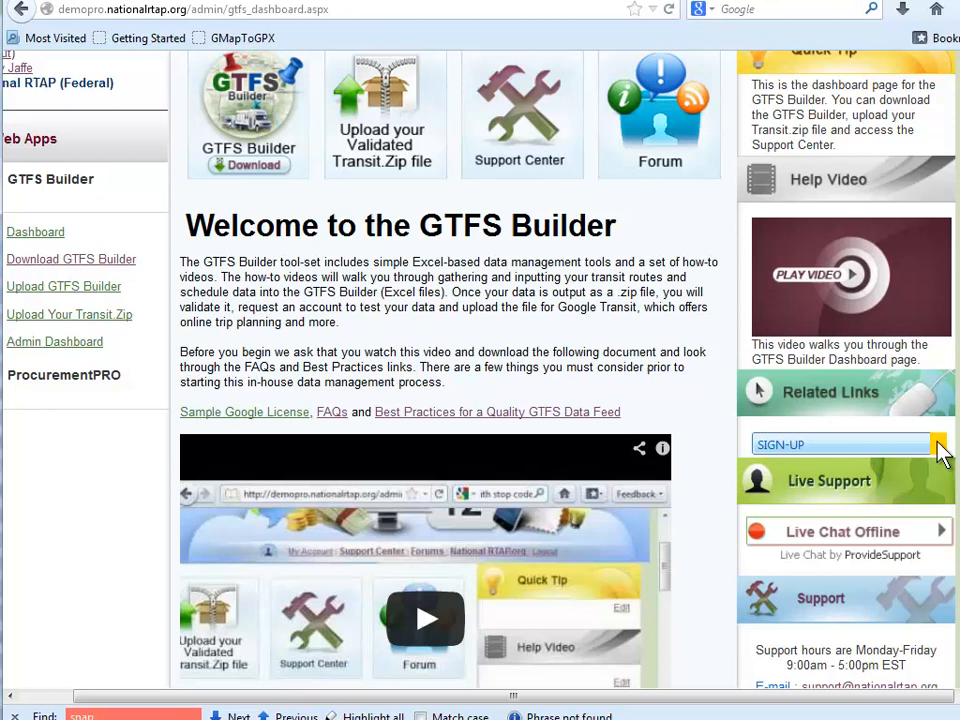
Step: Choose CALENDAR DATES from Related Links to open the 2013 holiday reference sheet
left_click(935, 443)
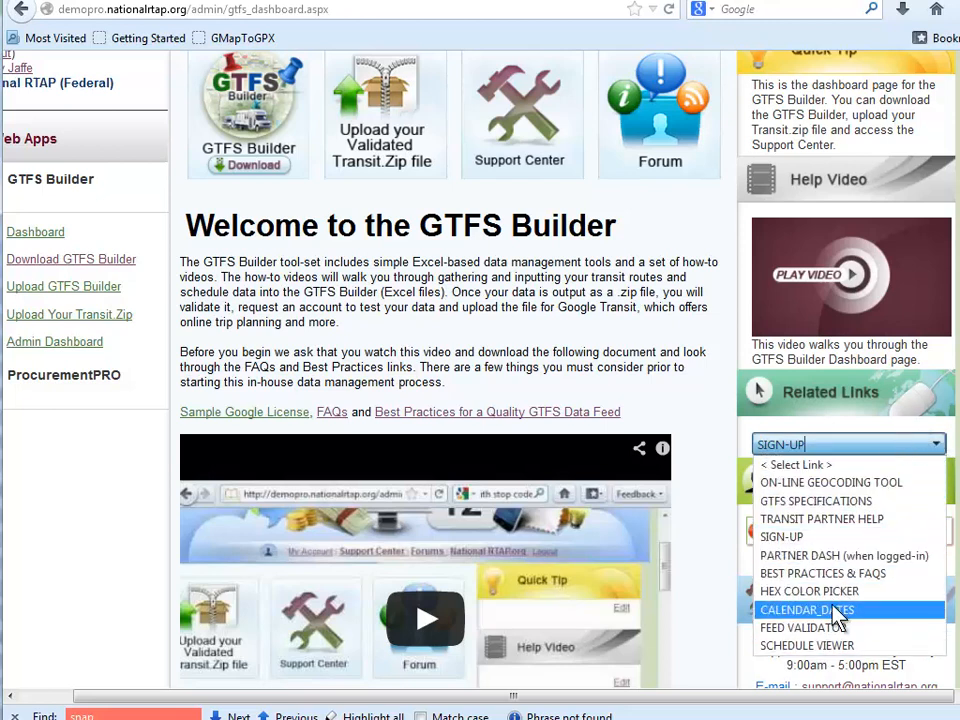
left_click(806, 609)
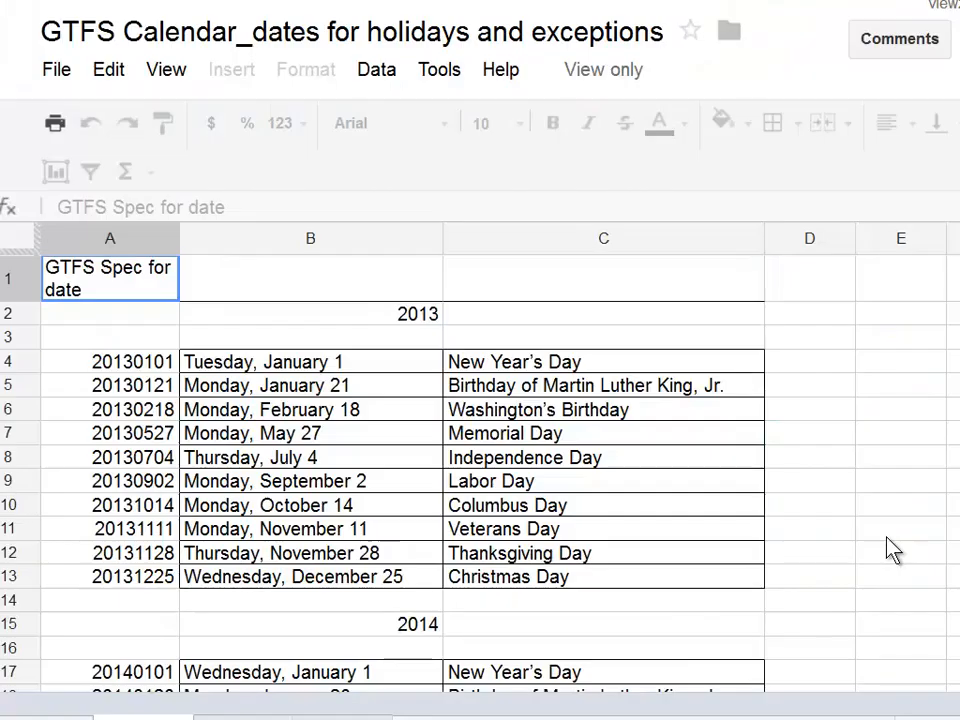
mouse_move(510, 495)
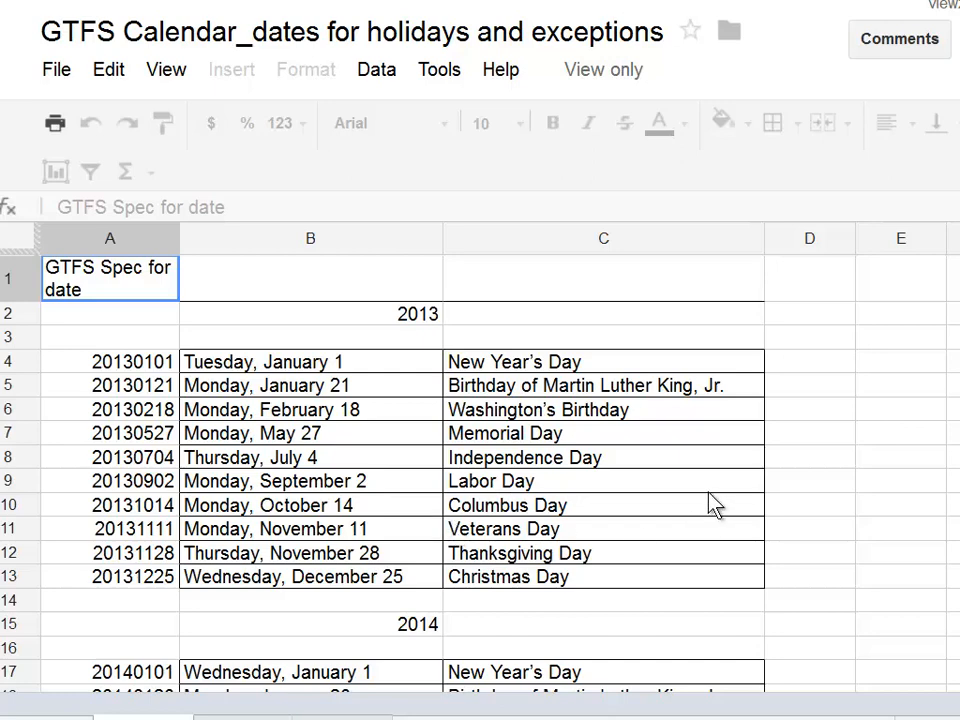
mouse_move(105, 550)
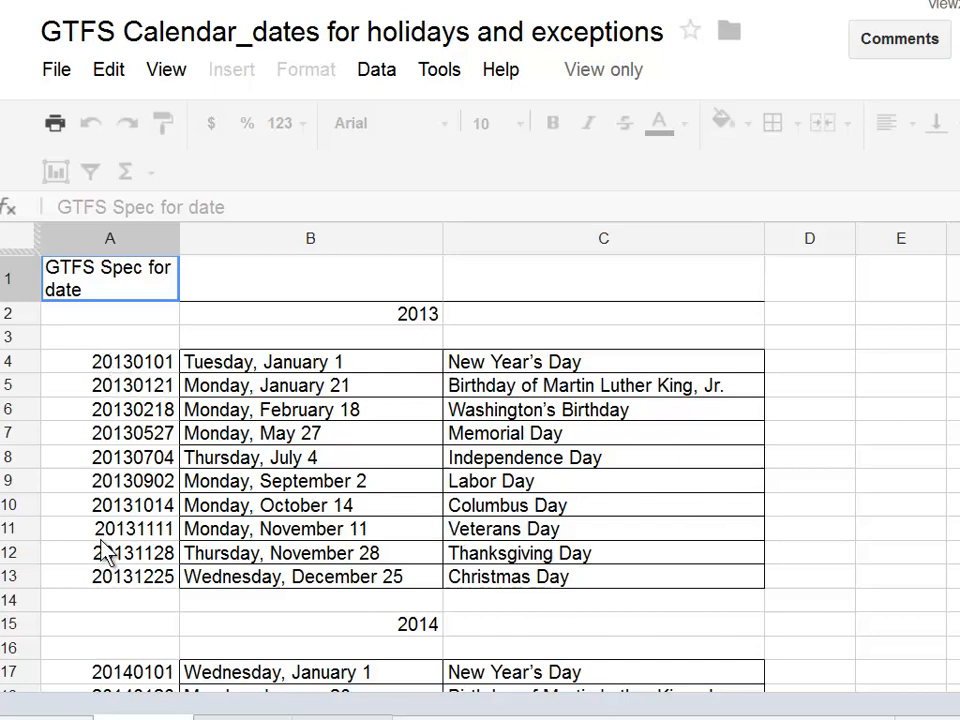
mouse_move(210, 560)
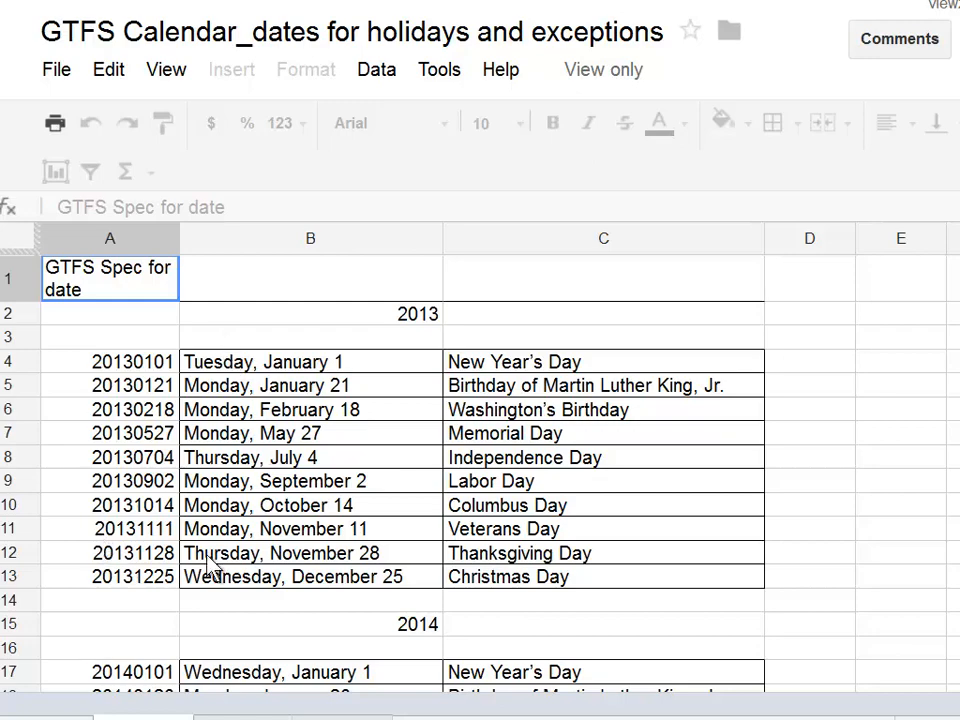
scroll("down", 3)
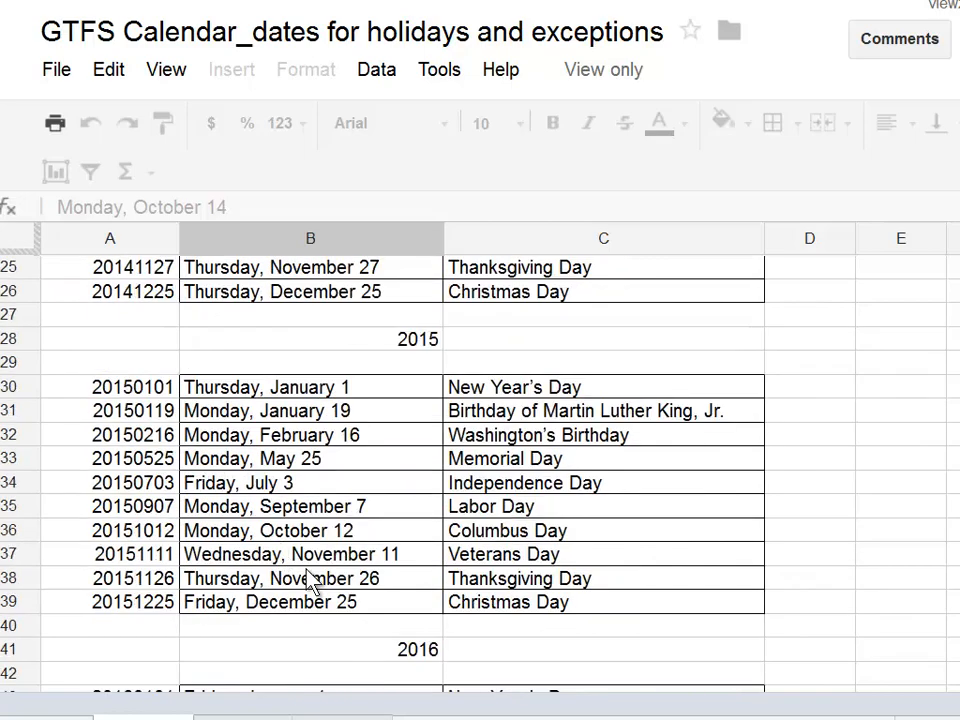
scroll("down", 3)
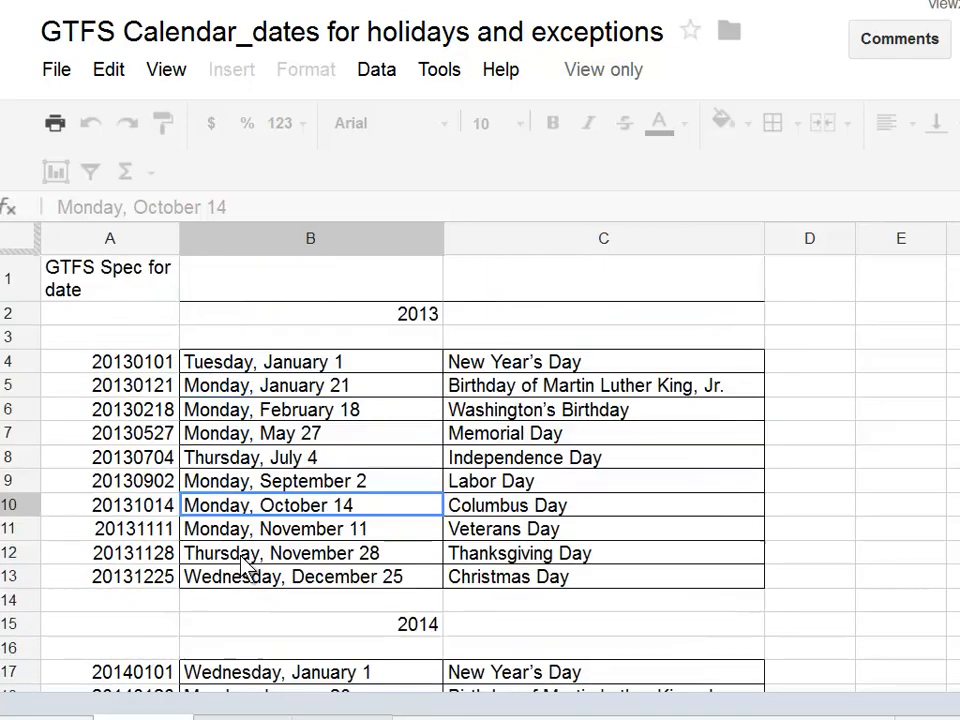
mouse_move(303, 580)
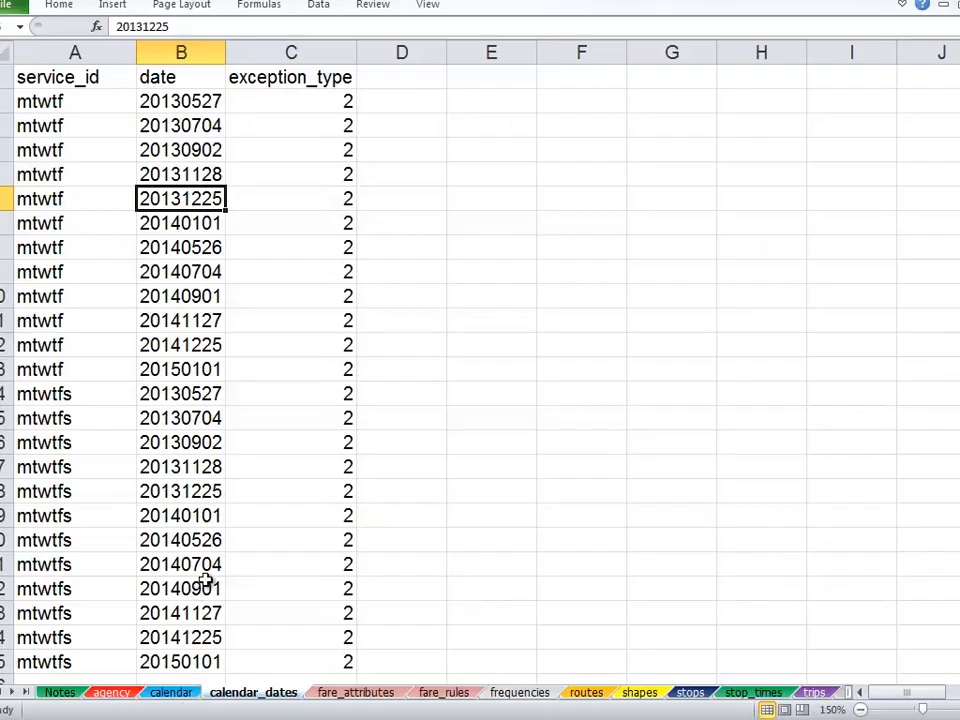
mouse_move(323, 525)
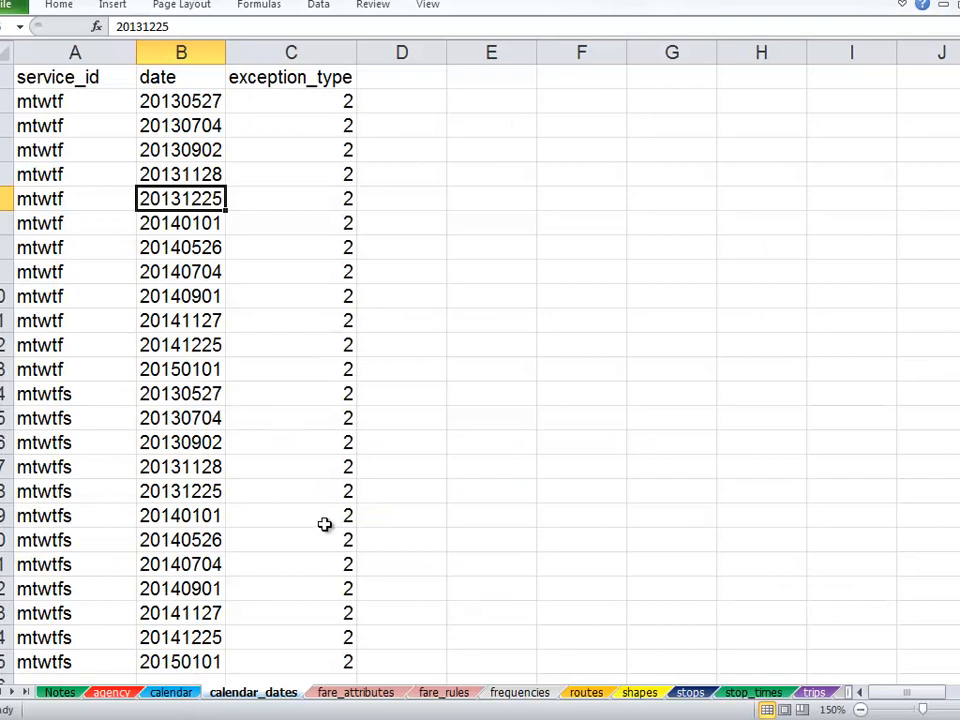
mouse_move(213, 500)
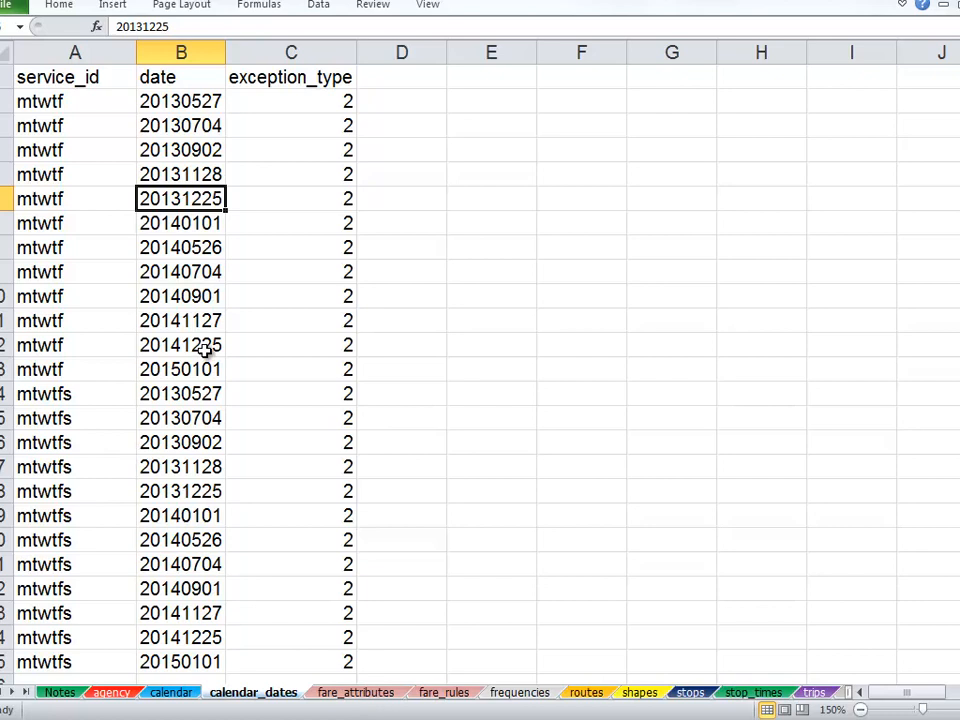
mouse_move(20, 355)
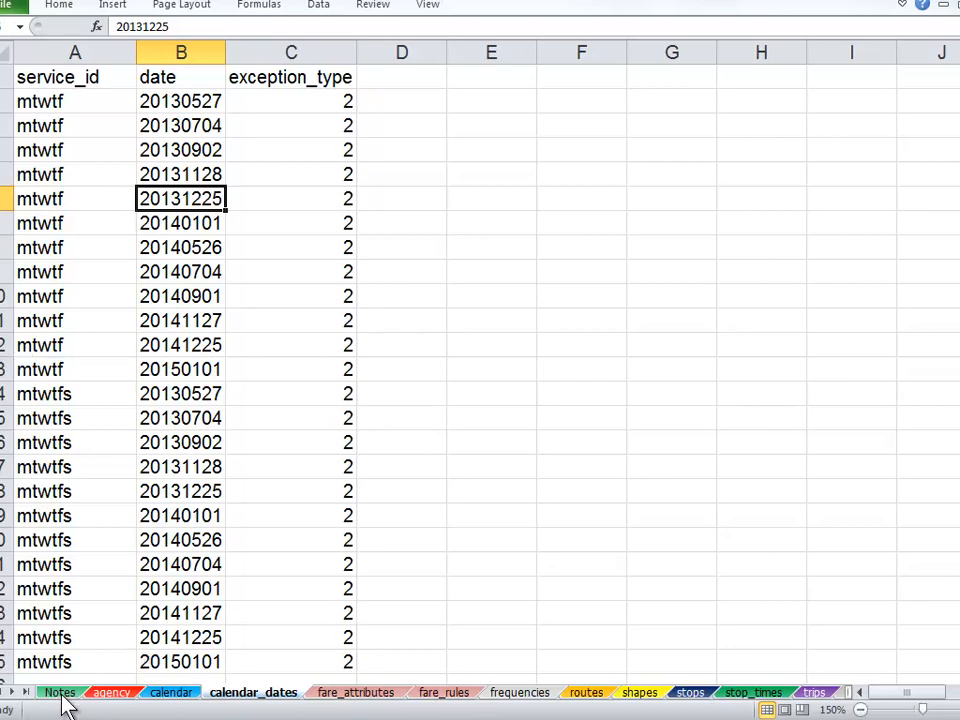
Step: Return to the Notes sheet with the GTFS field definitions
left_click(59, 692)
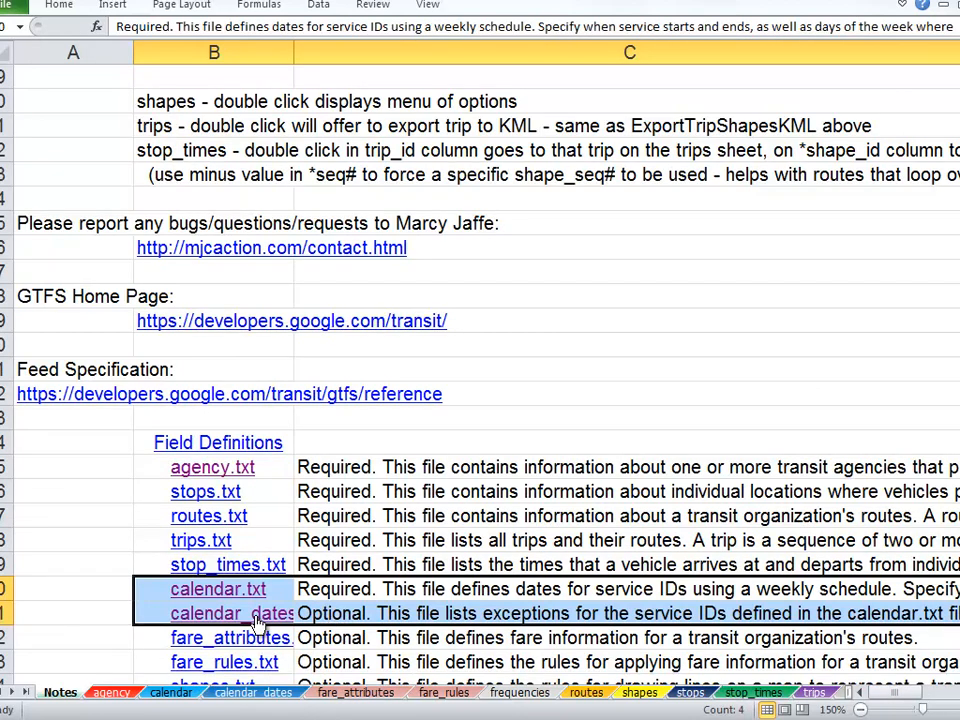
Step: Follow the calendar_dates.txt hyperlink to the Google GTFS reference page
left_click(230, 613)
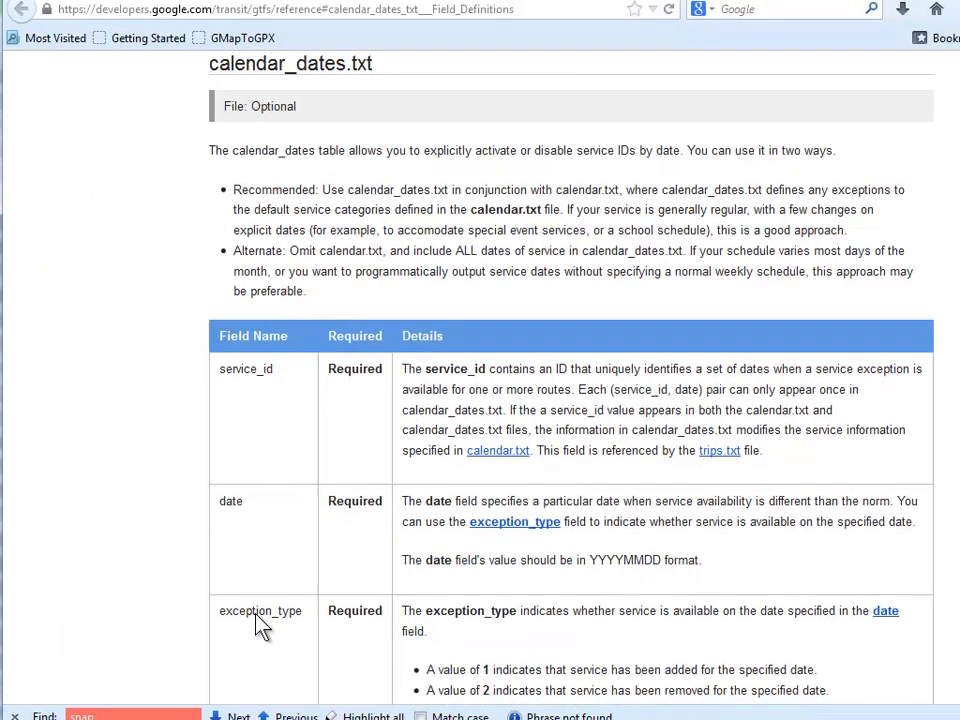
Step: Scroll to the exception_type description where 1 adds service and 2 removes it
scroll("down", 3)
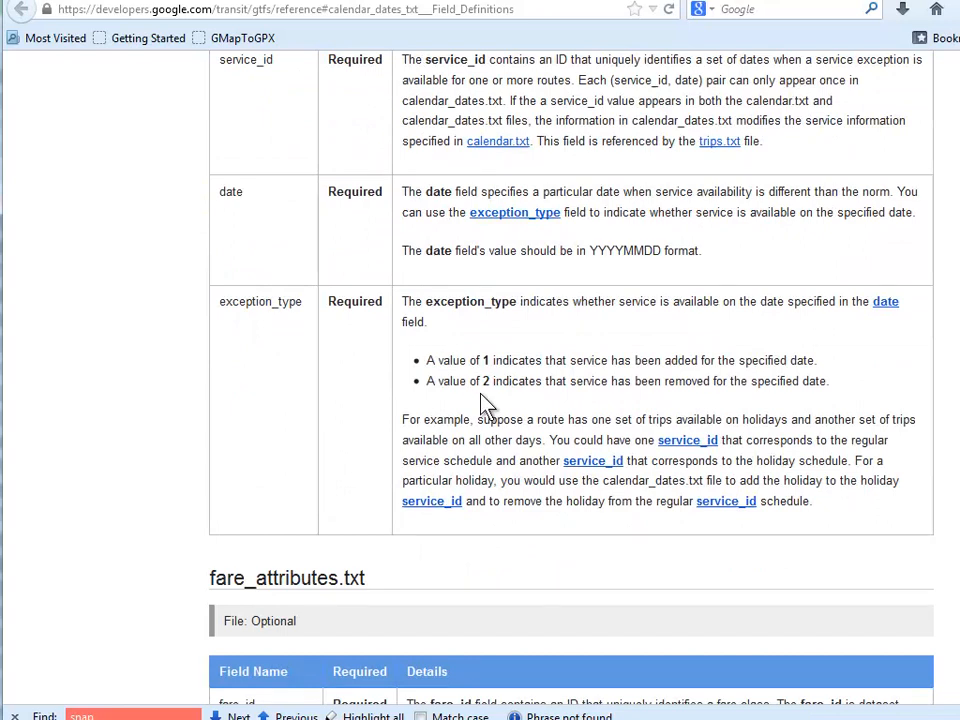
mouse_move(498, 388)
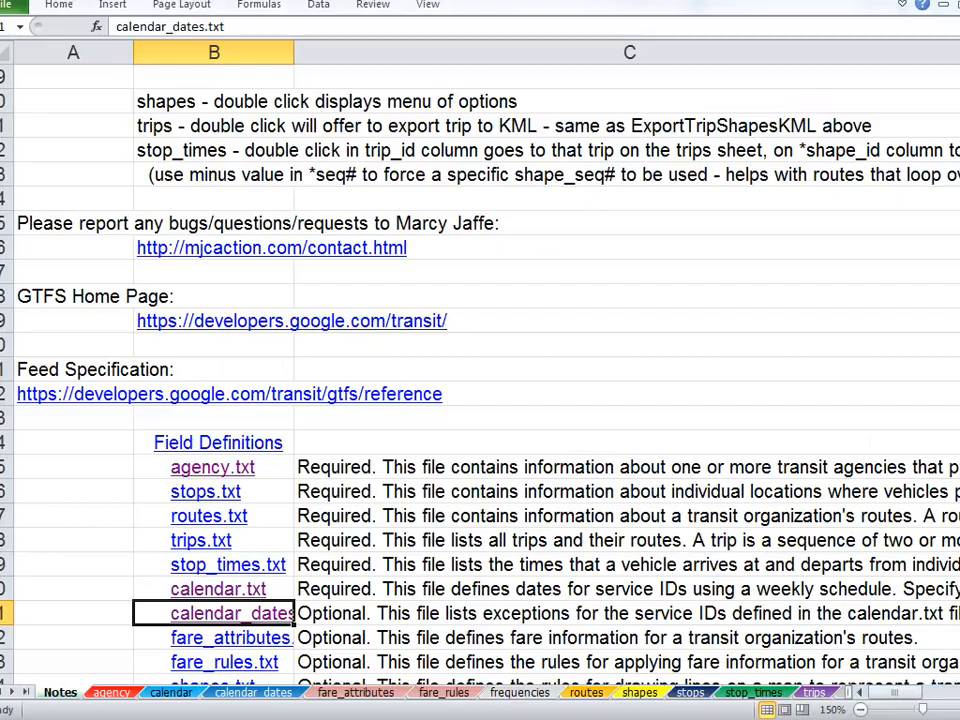
Step: Compare the calendar sheet with calendar_dates and settle on the holiday exceptions list
left_click(253, 692)
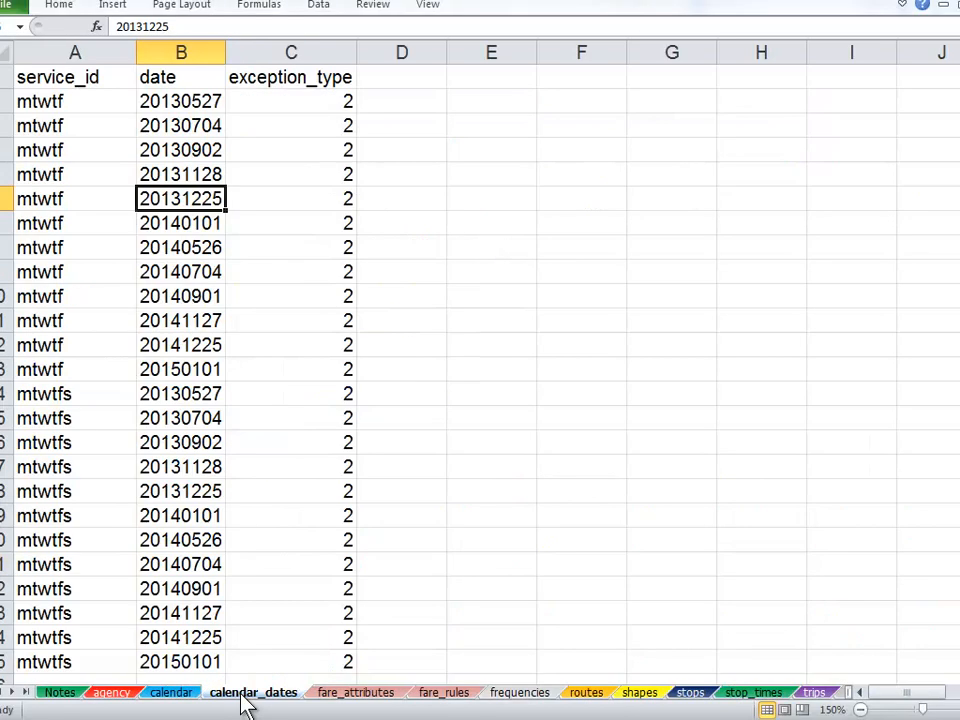
left_click(170, 692)
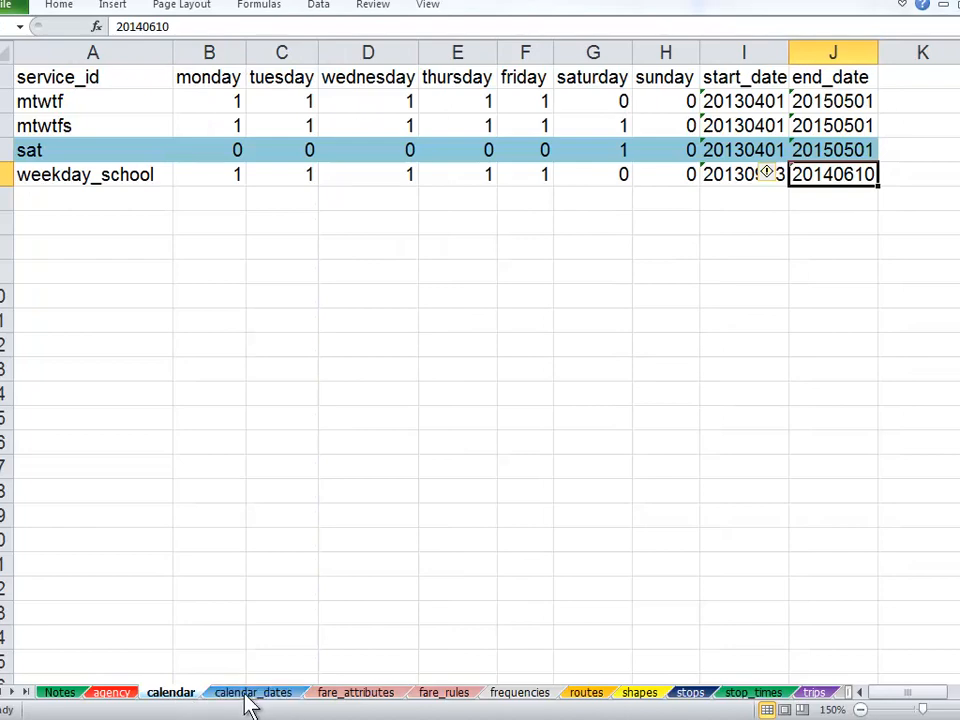
left_click(253, 692)
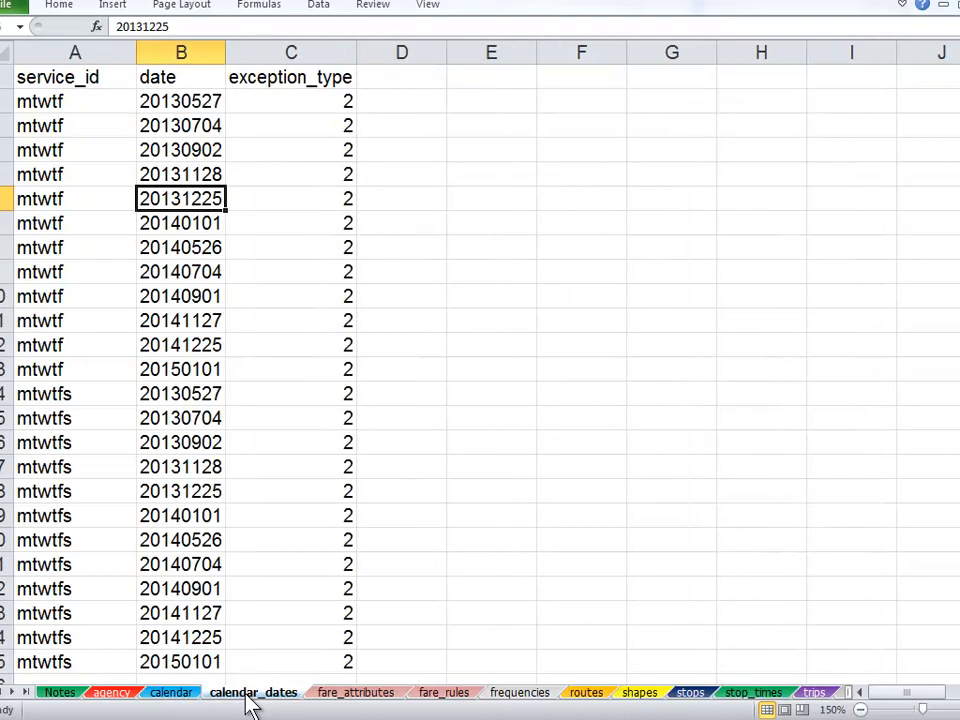